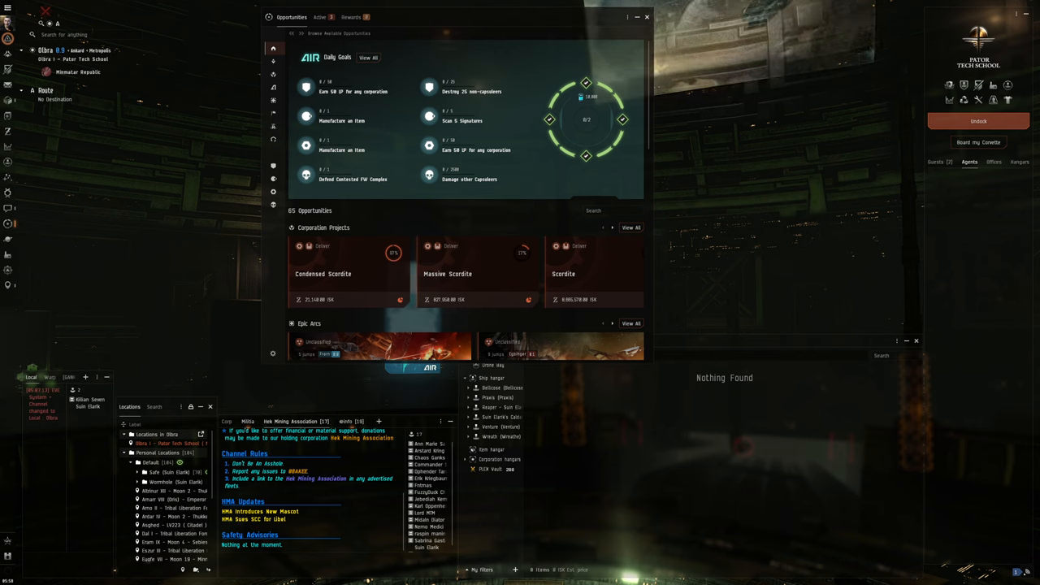
pyautogui.moveTo(7, 249)
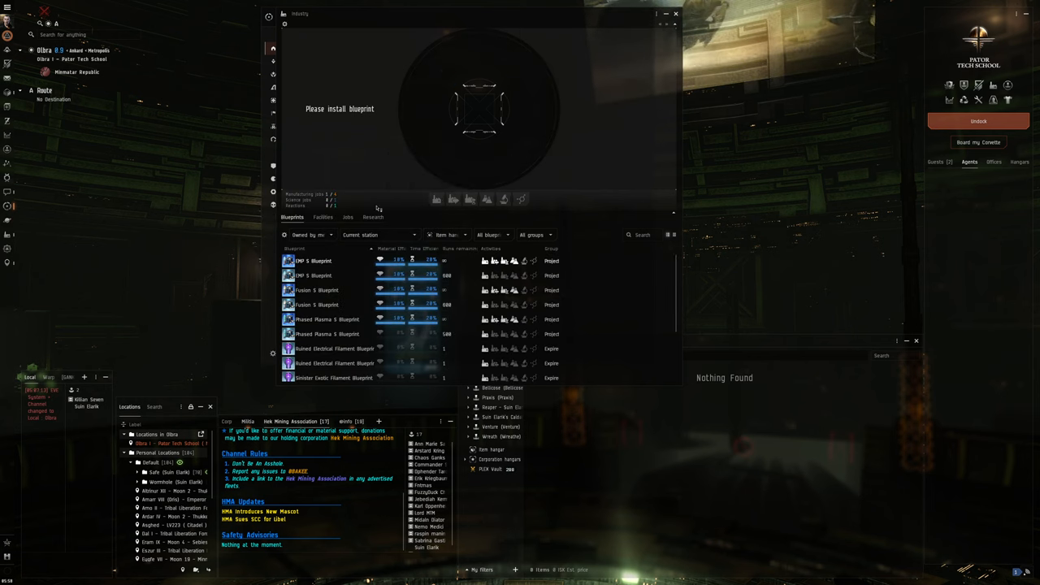
# Deliver the finished Warrior I job and start a new Warrior I manufacturing run.
pyautogui.click(347, 217)
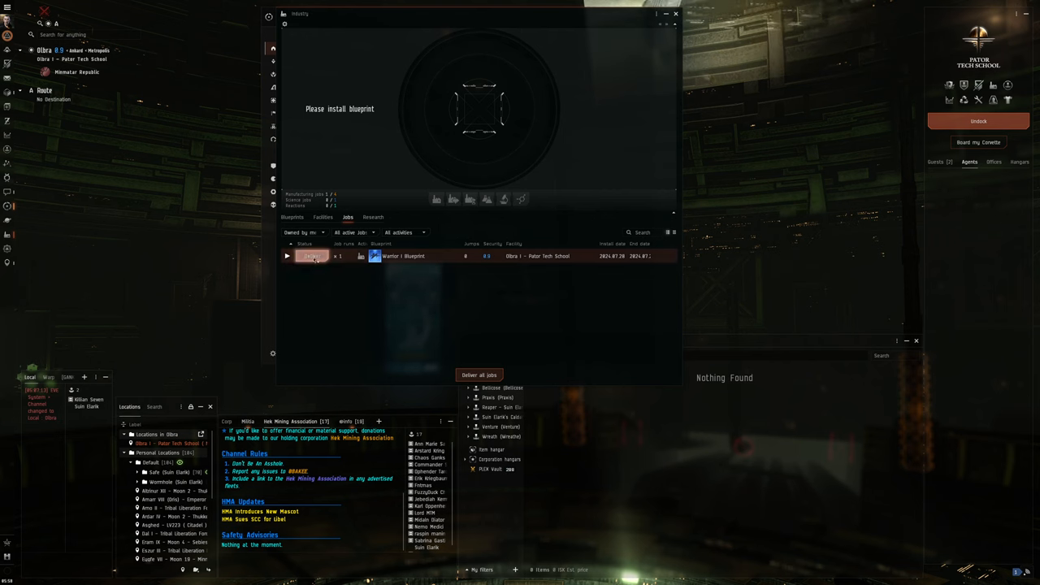
pyautogui.click(292, 217)
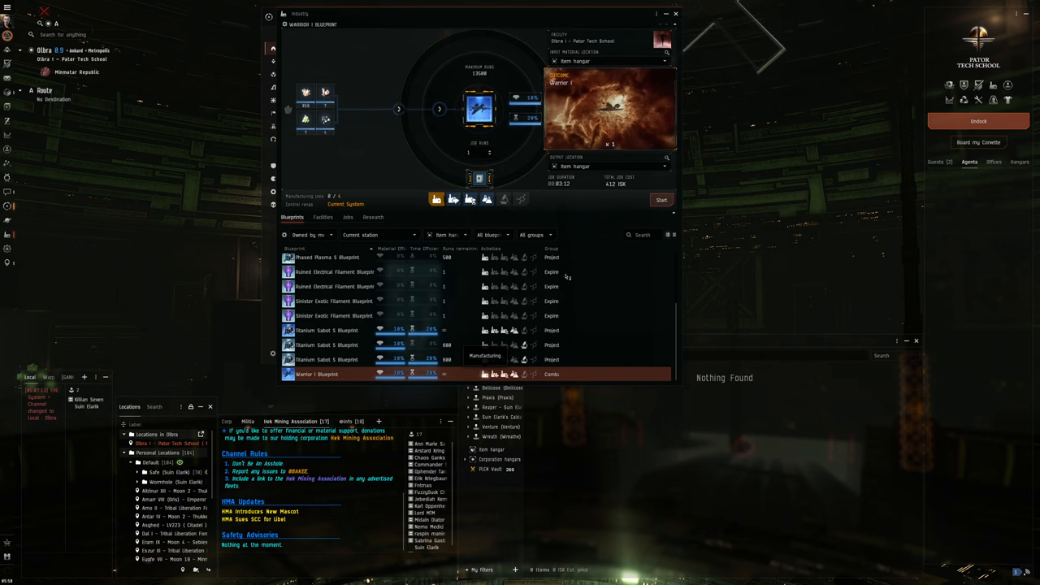
pyautogui.click(662, 200)
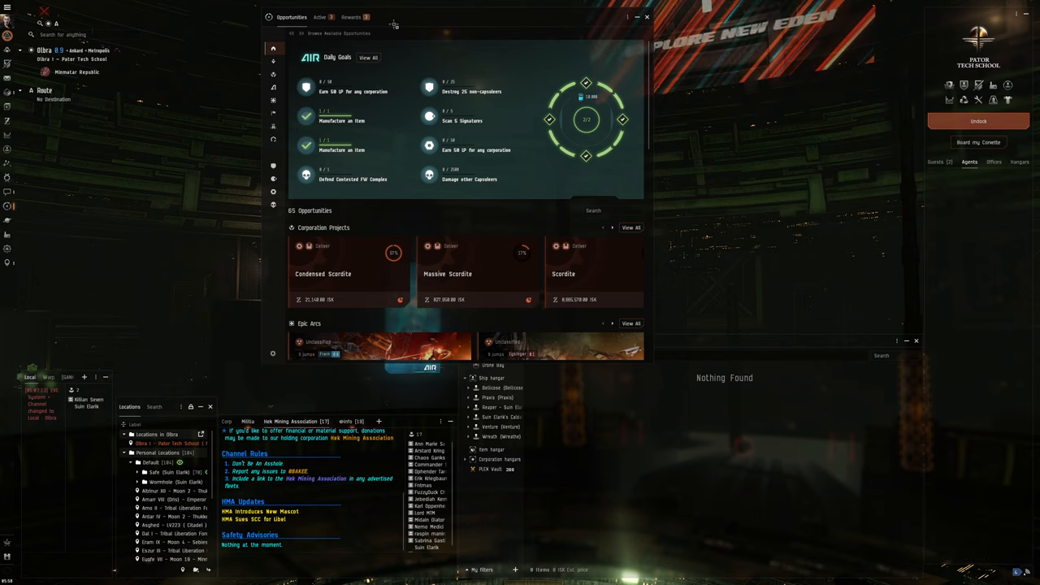
# Claim all unclaimed daily goal rewards from the Rewards tab.
pyautogui.click(351, 18)
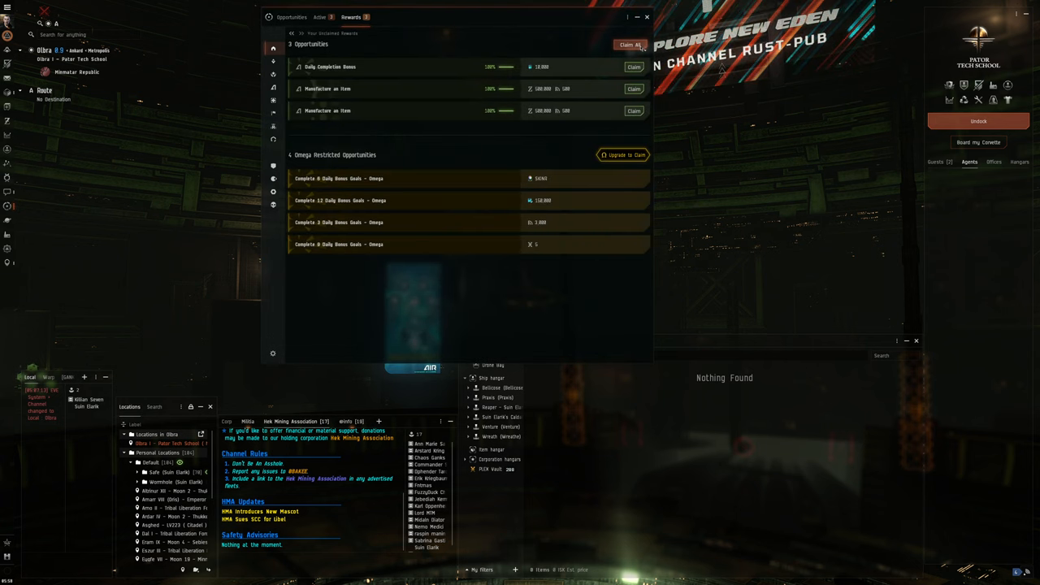
pyautogui.click(630, 45)
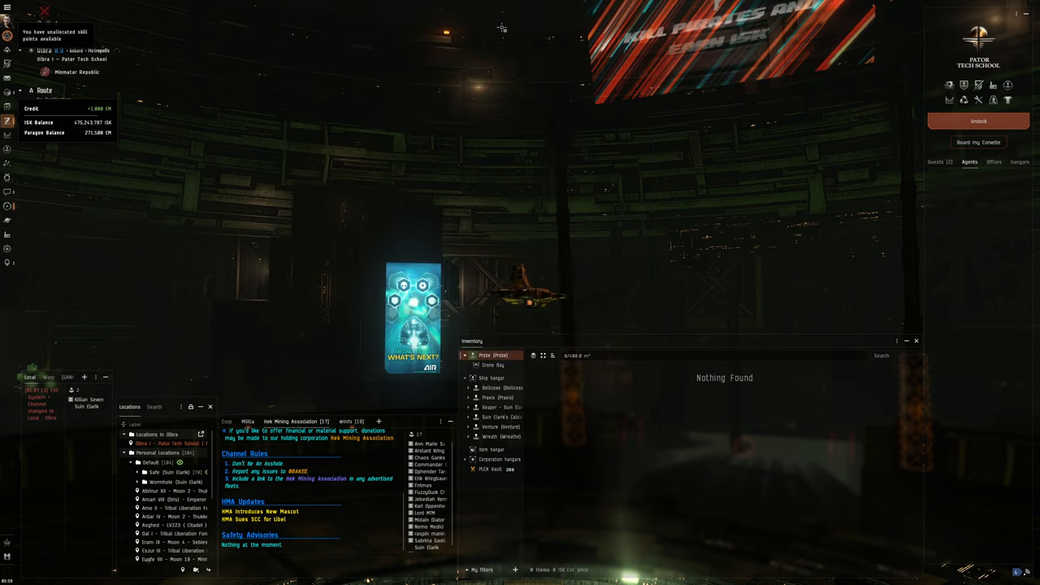
pyautogui.click(8, 11)
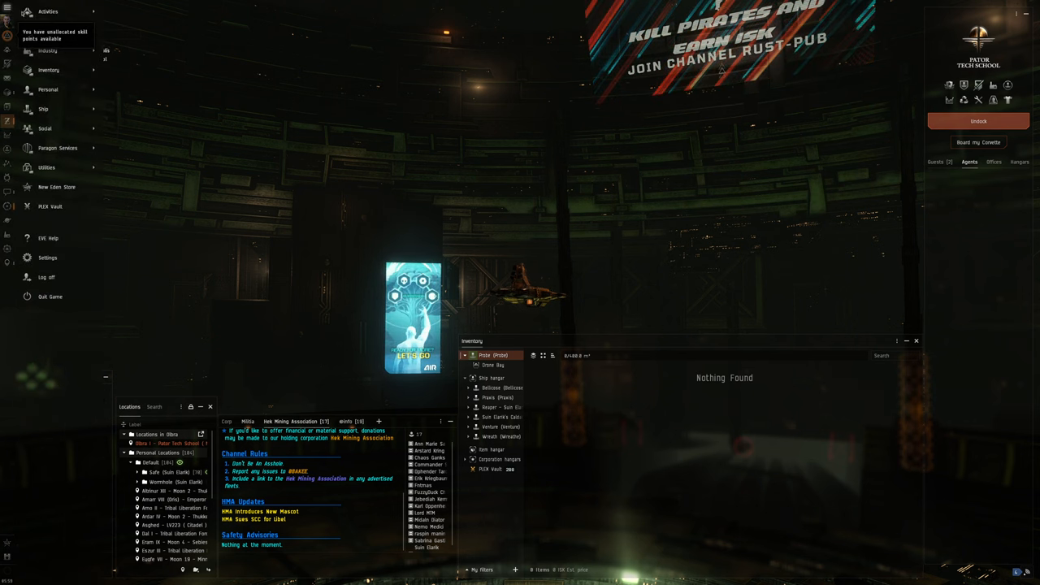
pyautogui.moveTo(47, 51)
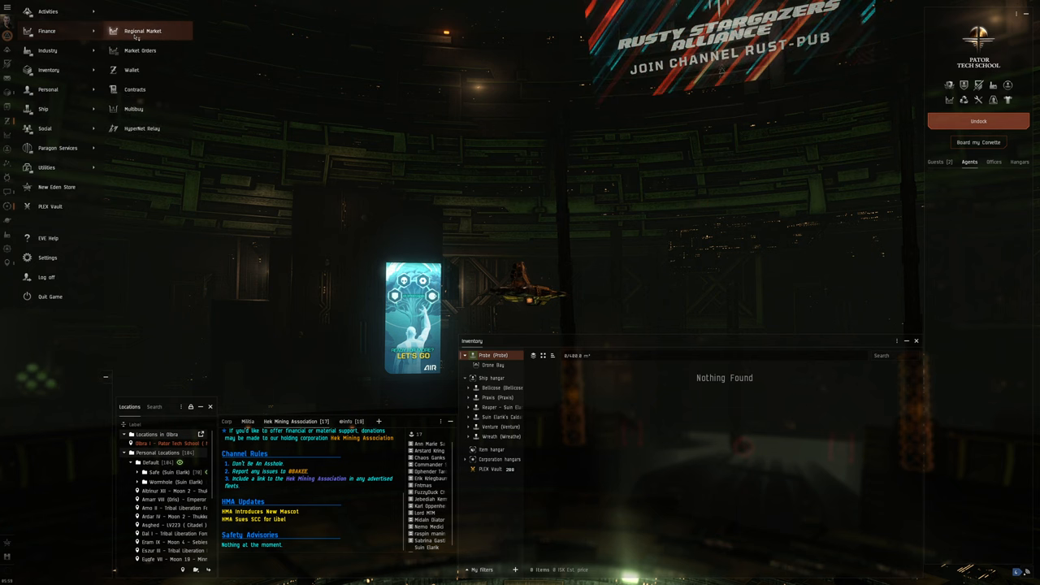
pyautogui.click(135, 89)
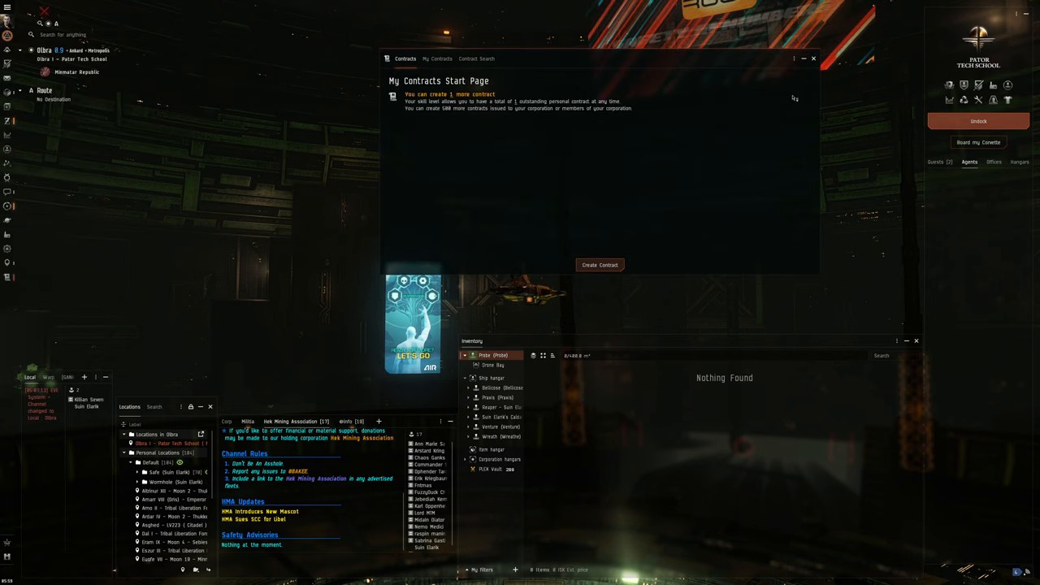
pyautogui.click(813, 57)
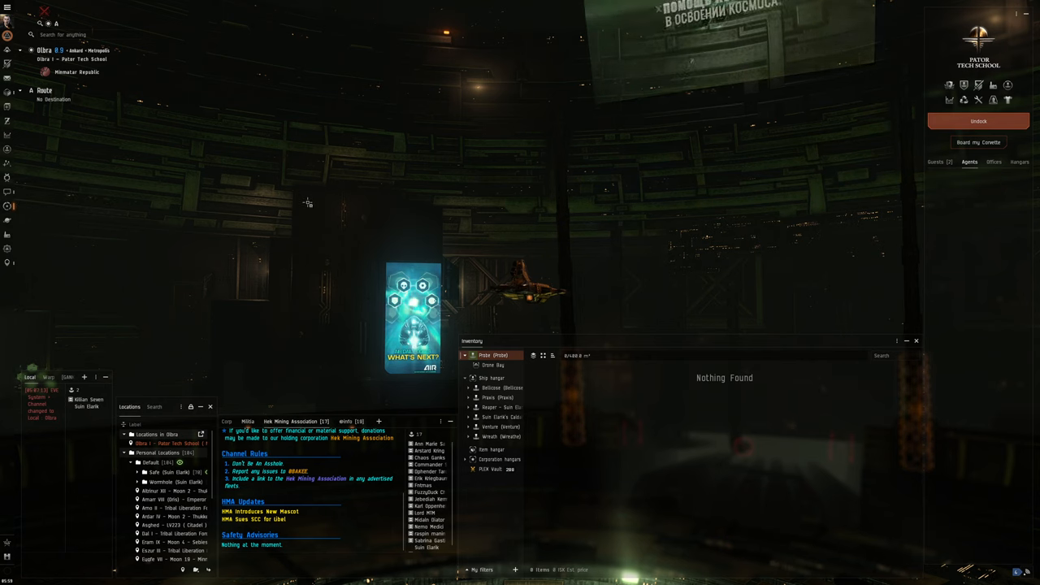
pyautogui.moveTo(98, 332)
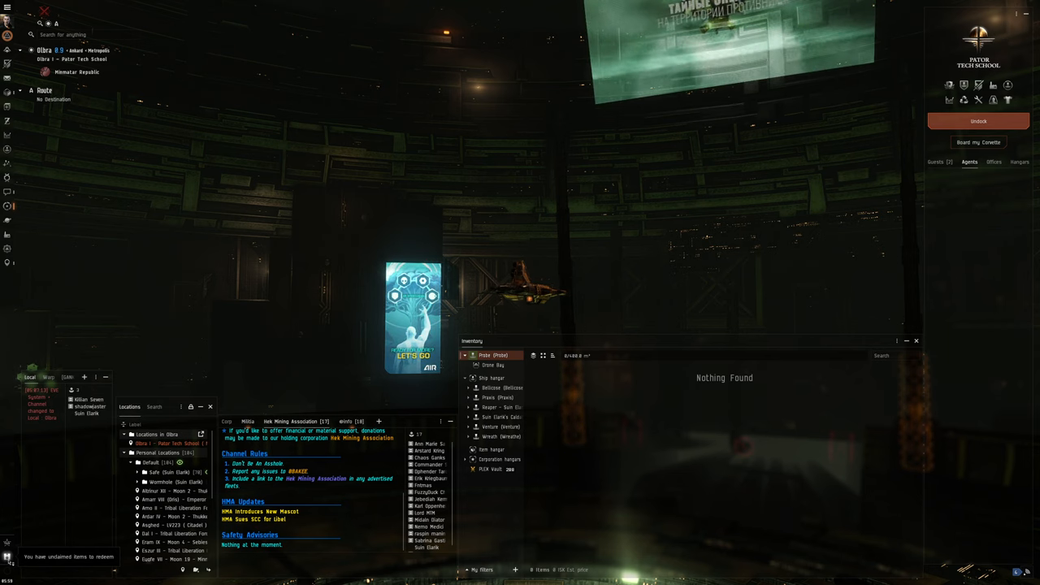
# Open the Skills window from the unallocated skill points notification.
pyautogui.click(68, 556)
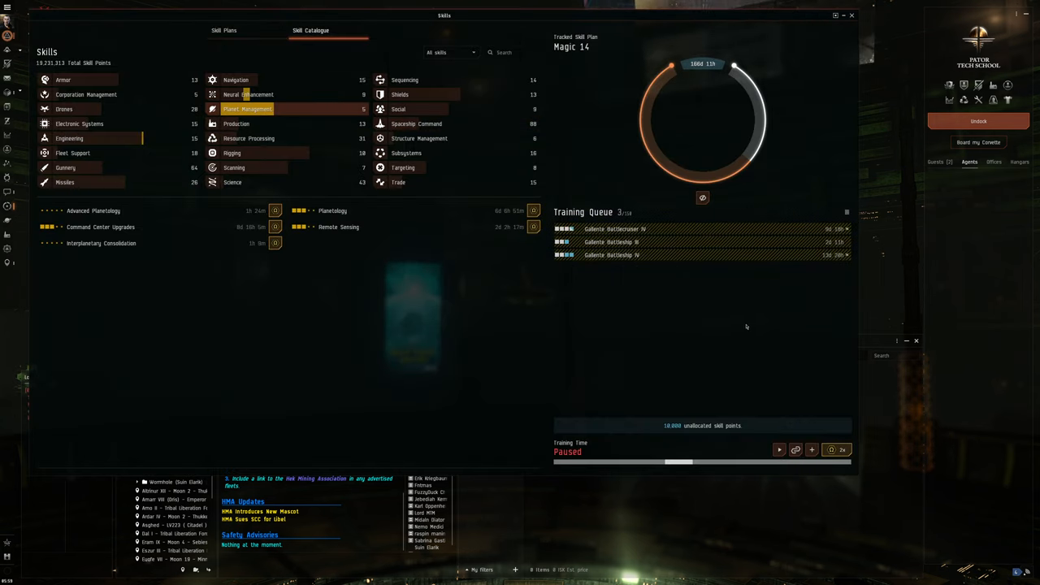
# Apply 10,000 unallocated skill points to Gallente Battlecruiser IV and confirm.
pyautogui.click(811, 429)
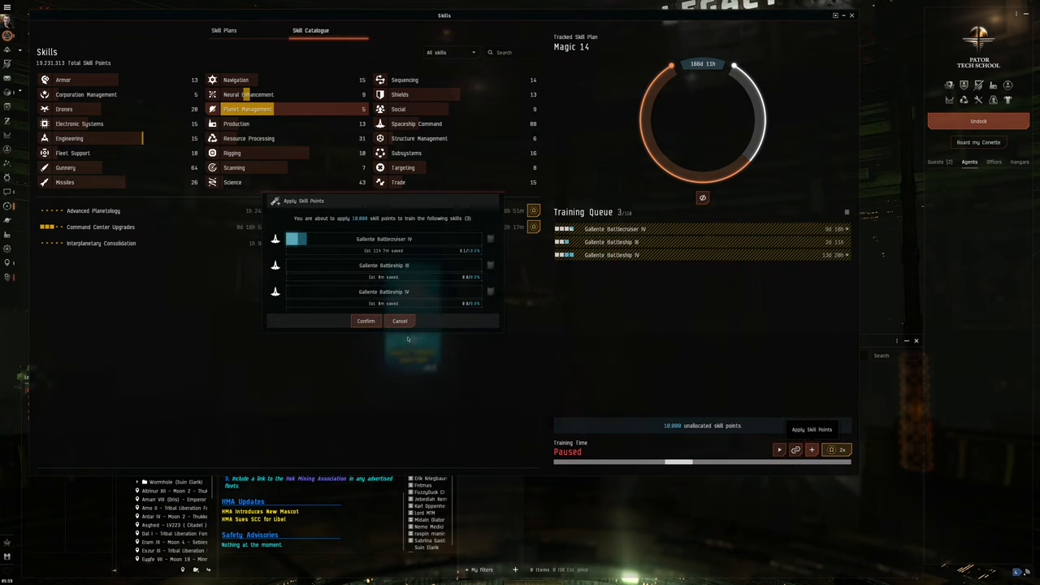
pyautogui.click(366, 320)
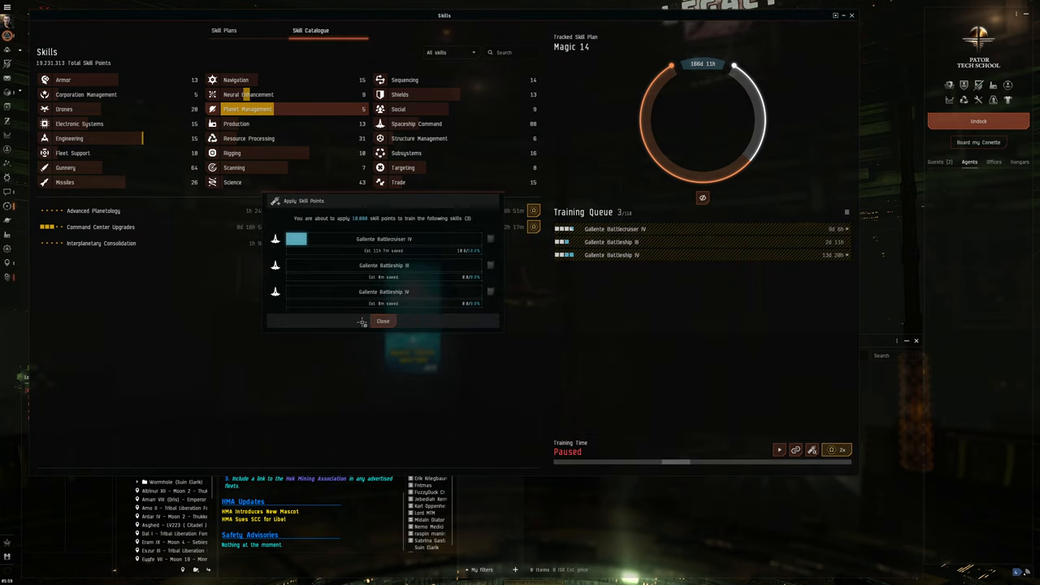
pyautogui.click(382, 320)
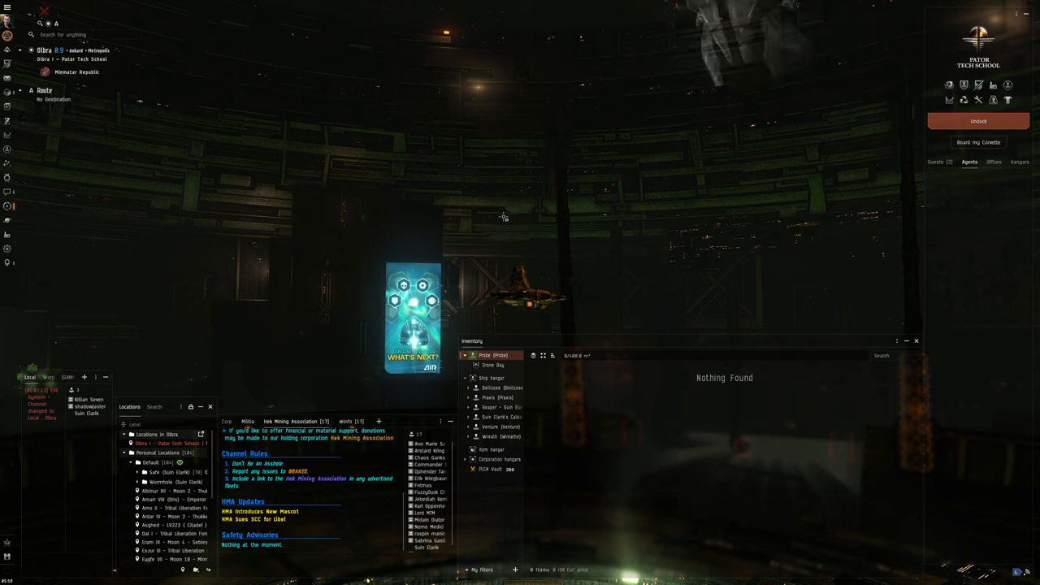
pyautogui.moveTo(758, 235)
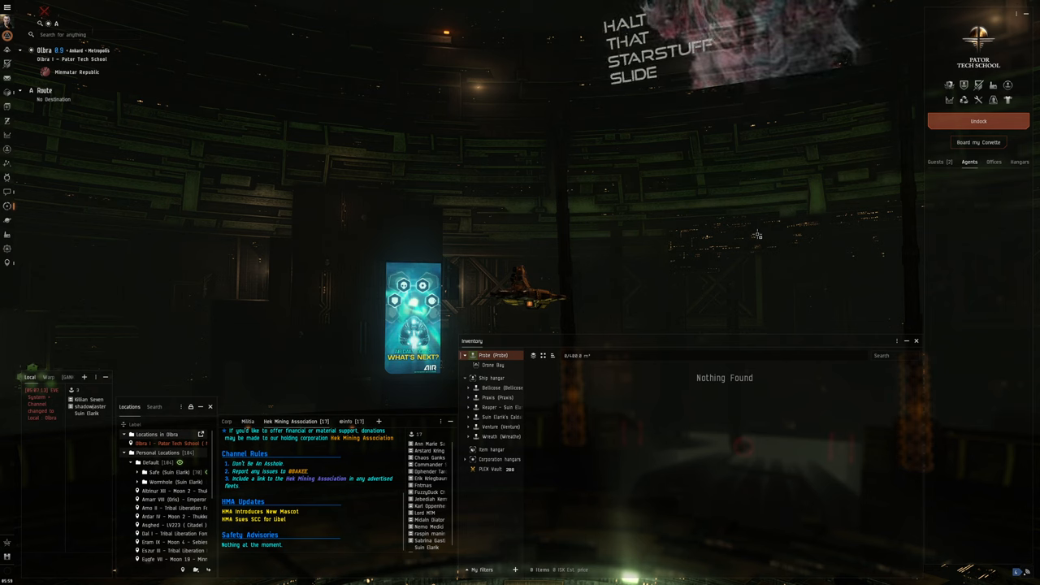
pyautogui.moveTo(770, 242)
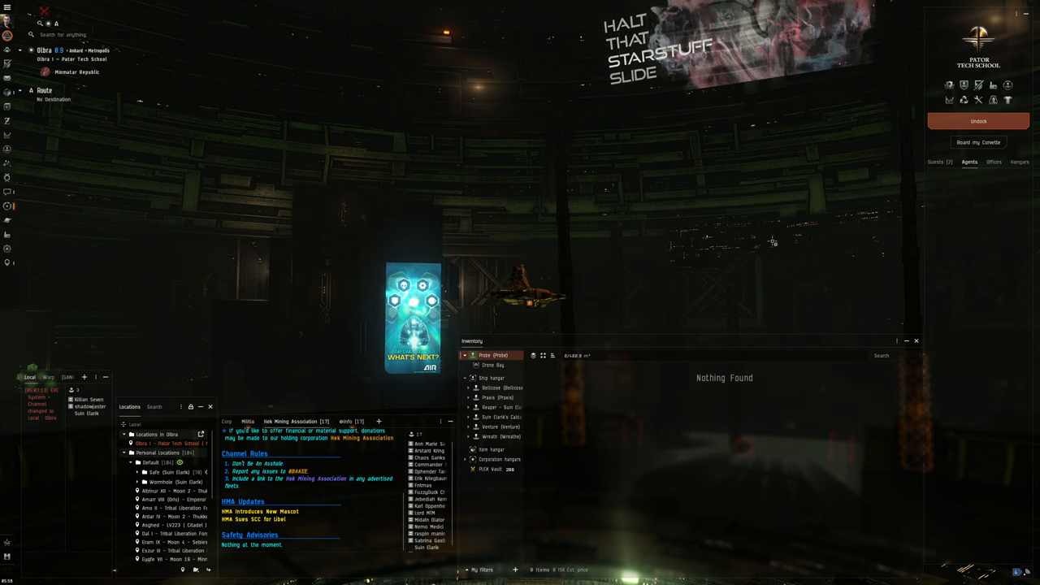